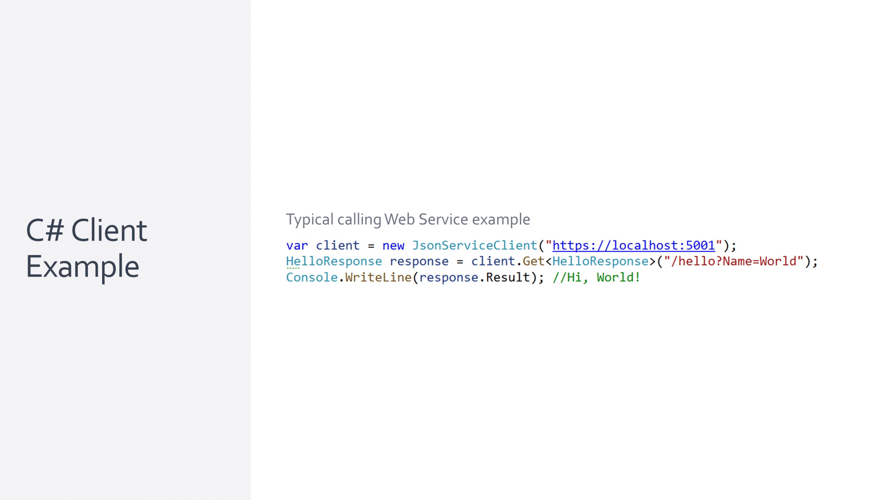
Step: Advance from the C# Client Example slide to the TypeScript Client Example slide
{"action": "key", "text": "Right"}
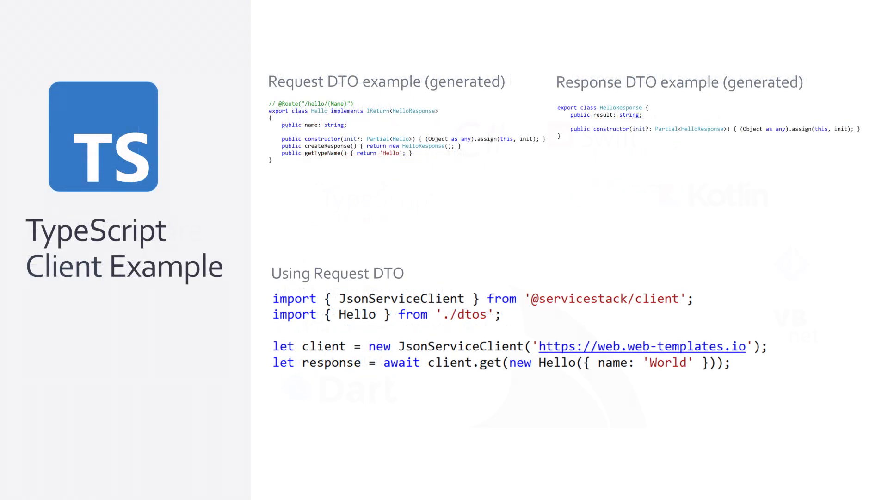
Step: Switch from the slides to Edge to view the generated types page
{"action": "left_click", "coordinate": [643, 345]}
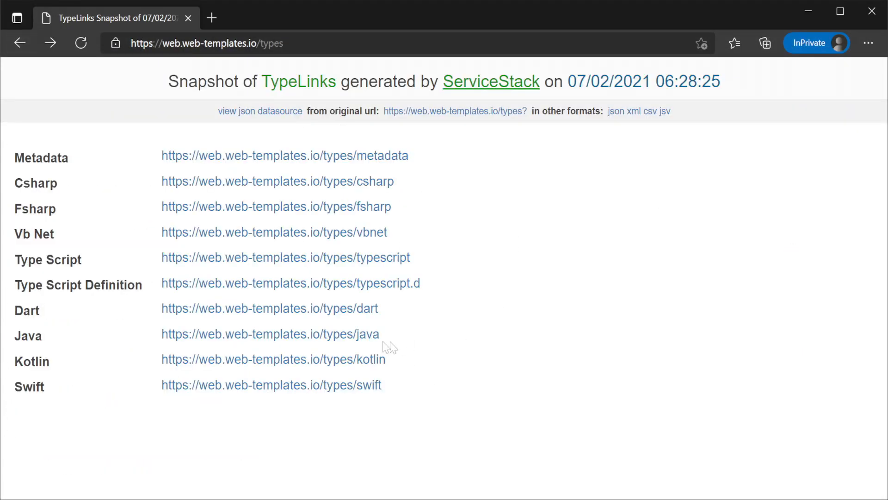
{"action": "mouse_move", "coordinate": [525, 356]}
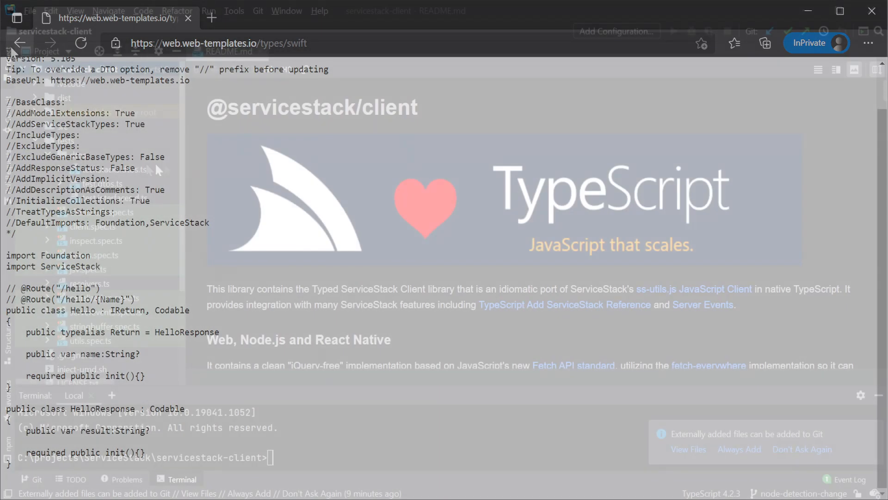
Step: Add a TypeScript ServiceStack reference to the dtos folder named 'web-template-dtos'
{"action": "right_click", "coordinate": [68, 154]}
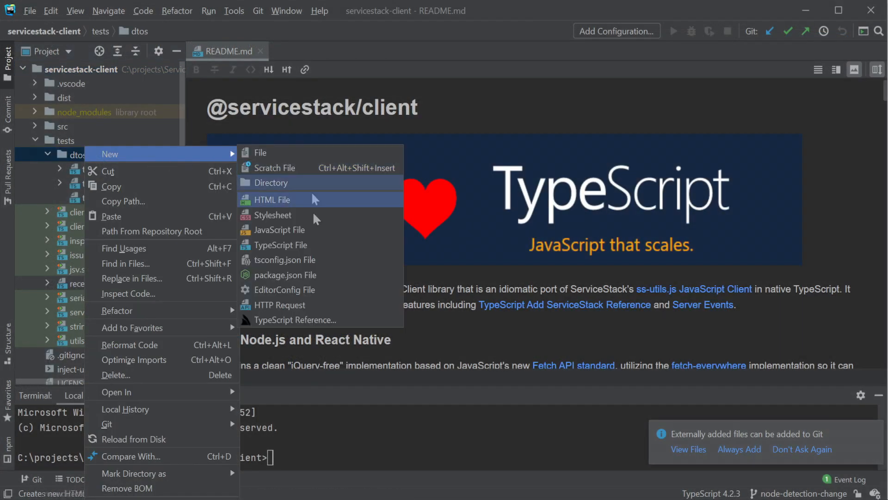
{"action": "left_click", "coordinate": [295, 320]}
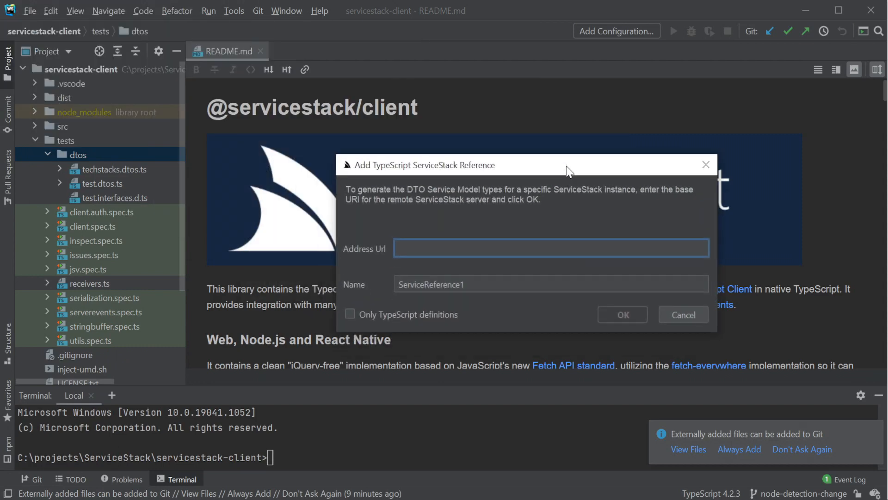
{"action": "type", "text": "web-template"}
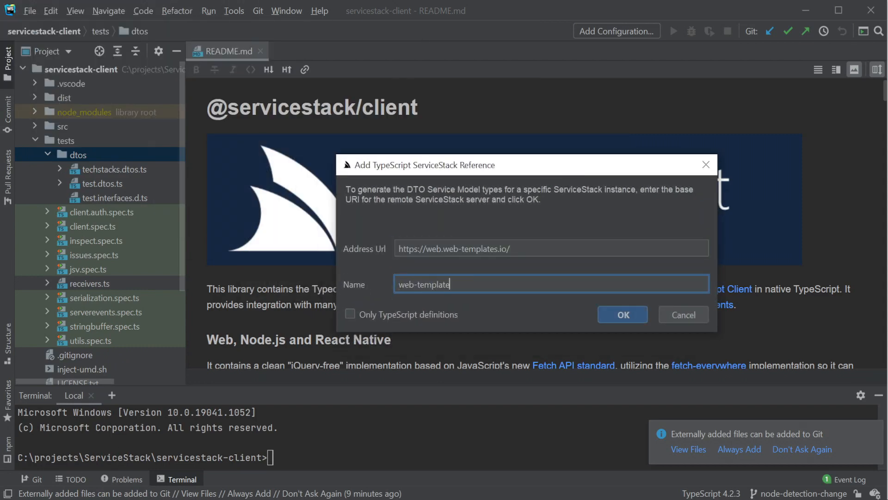
{"action": "type", "text": "-dtos"}
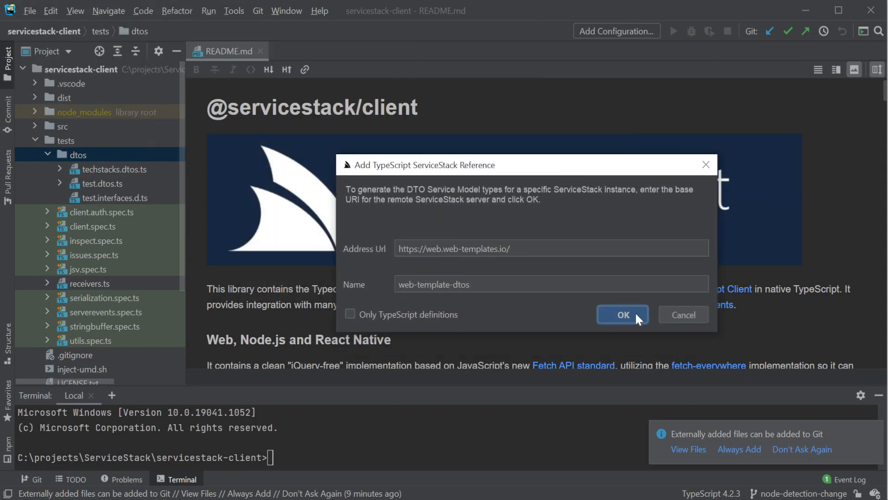
{"action": "left_click", "coordinate": [621, 315]}
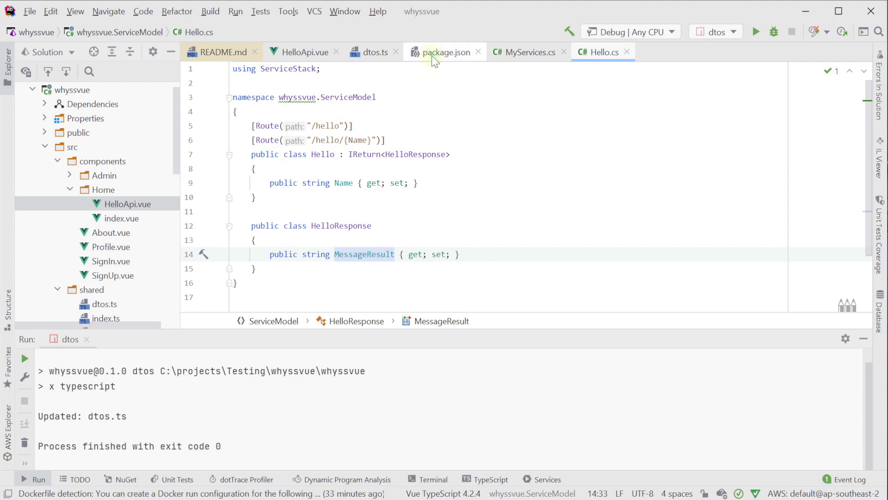
Step: Check dtos.ts, then change r.result to messageResult in HelloApi.vue
{"action": "left_click", "coordinate": [372, 53]}
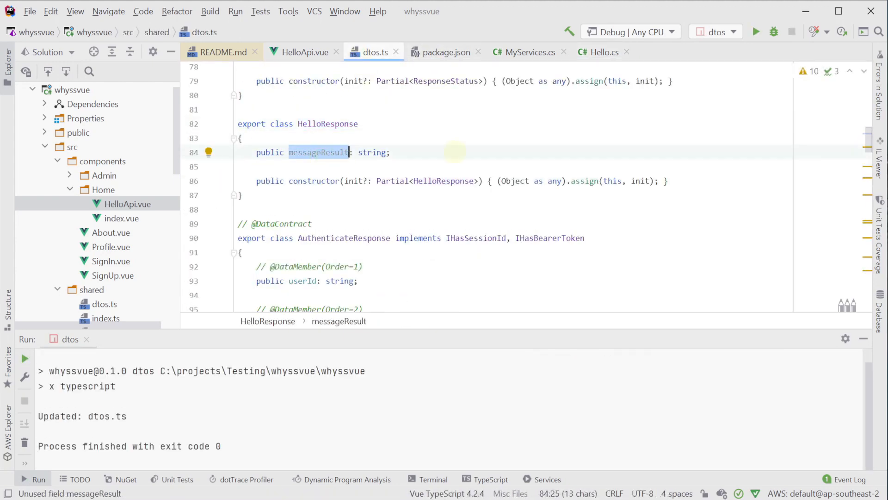
{"action": "left_click", "coordinate": [305, 53]}
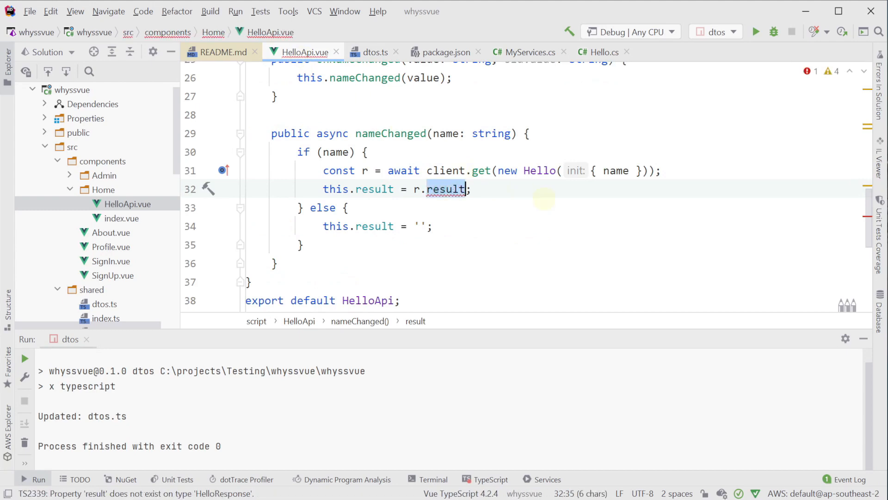
{"action": "type", "text": "messageResult"}
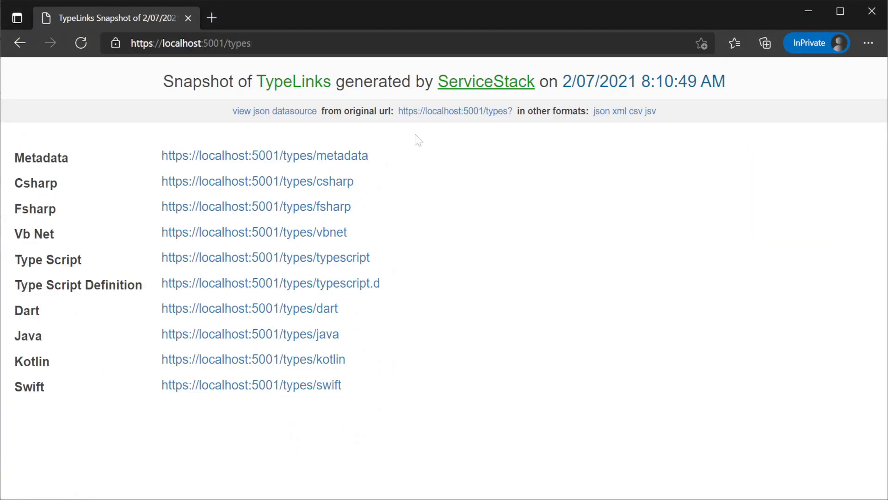
{"action": "left_click", "coordinate": [257, 181]}
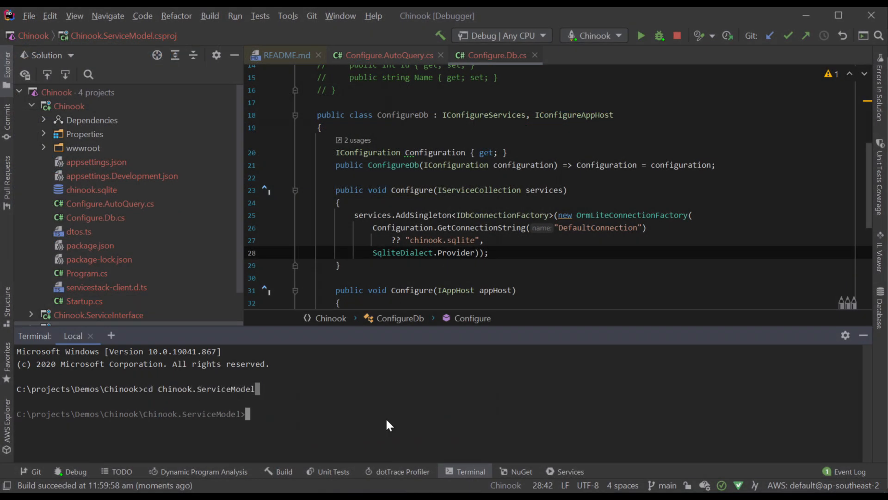
{"action": "type", "text": "x csharp https://localhost:5001 -path /crud/all/csharp"}
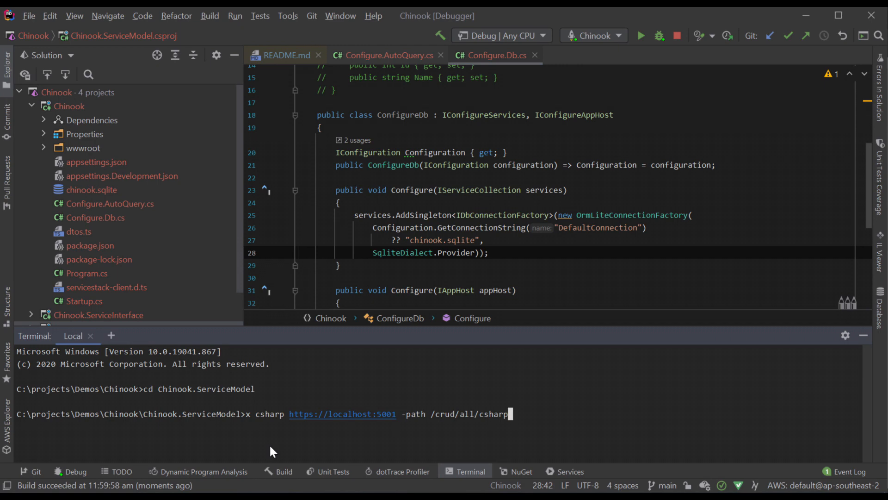